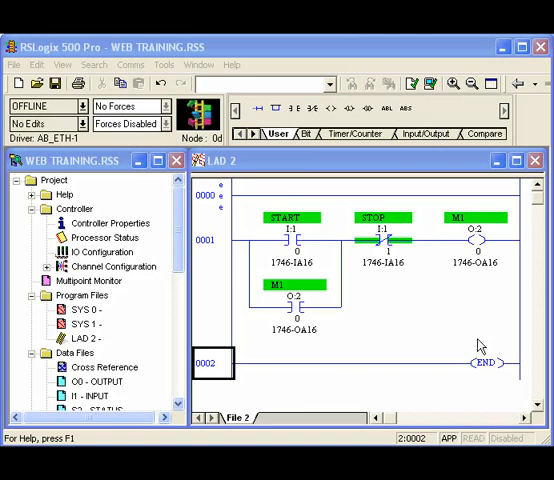
mouse_move(392, 268)
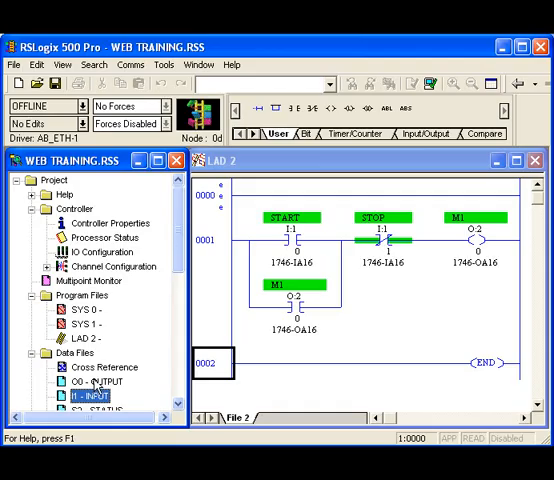
mouse_move(96, 388)
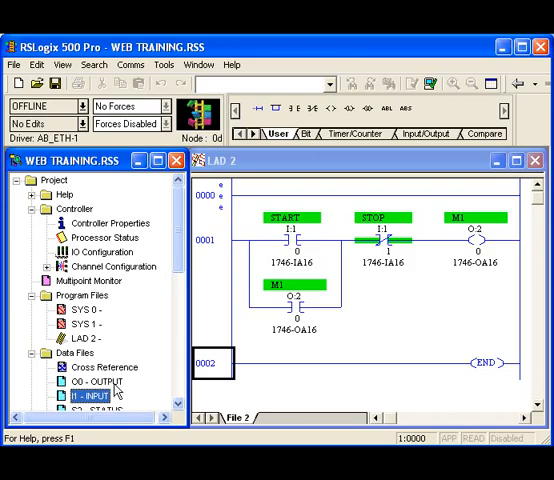
mouse_move(104, 408)
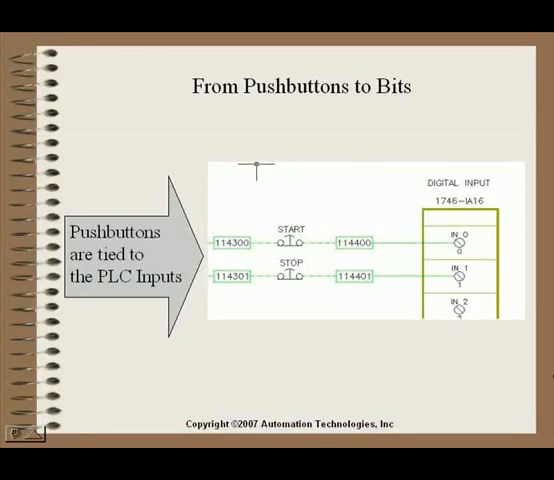
mouse_move(358, 308)
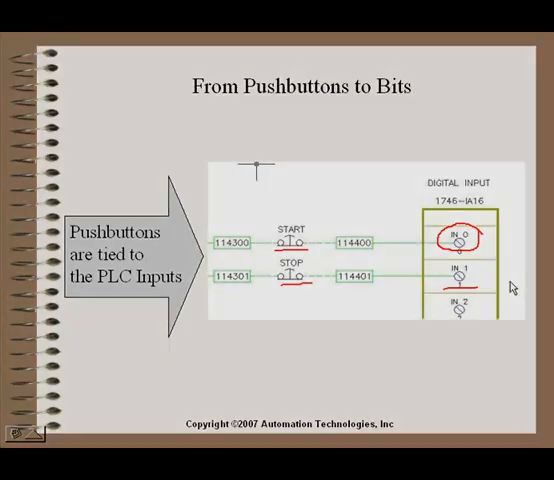
Advance from the annotated input-bit slide to the "From Bits to Action" slide
key("Right")
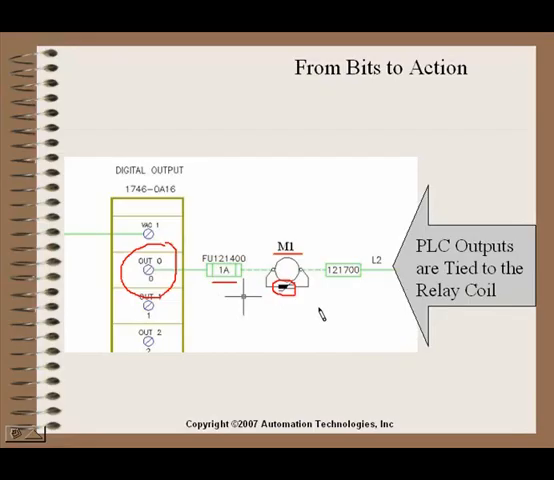
Advance to the "Motor Control Circuit to PLC Ladder" slide after circling output 0
key("Right")
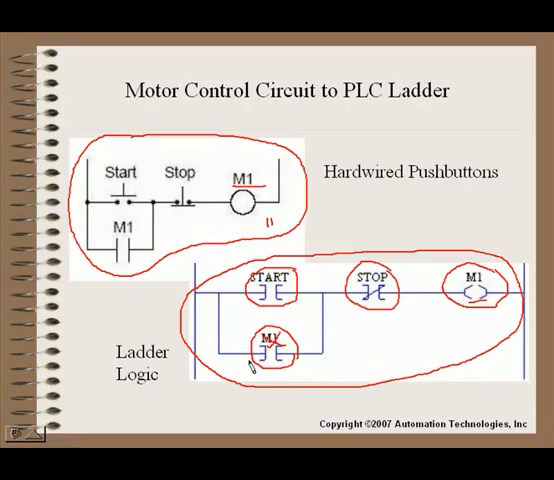
mouse_move(320, 362)
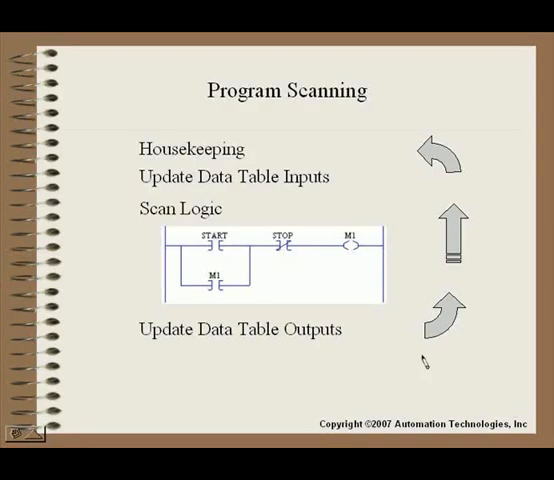
mouse_move(372, 344)
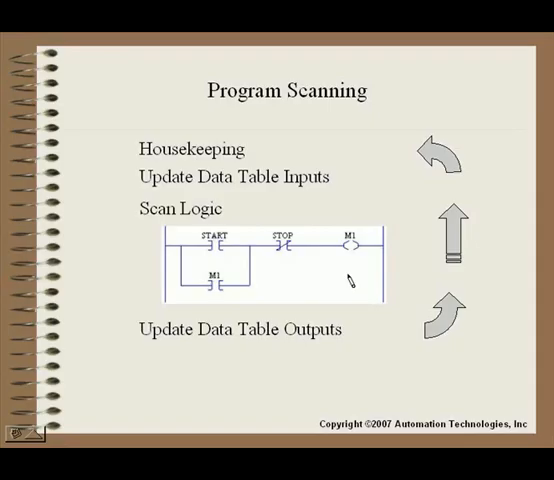
mouse_move(110, 258)
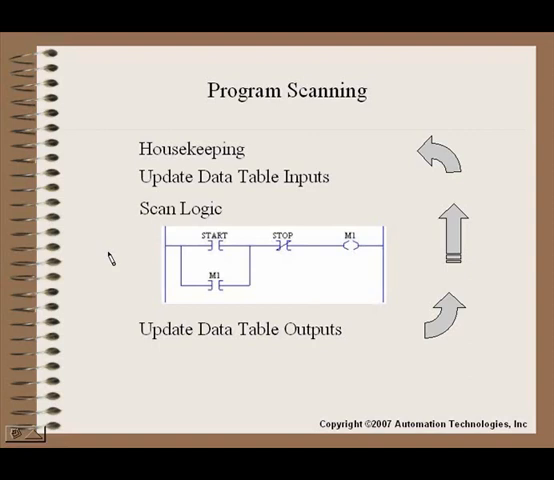
mouse_move(116, 188)
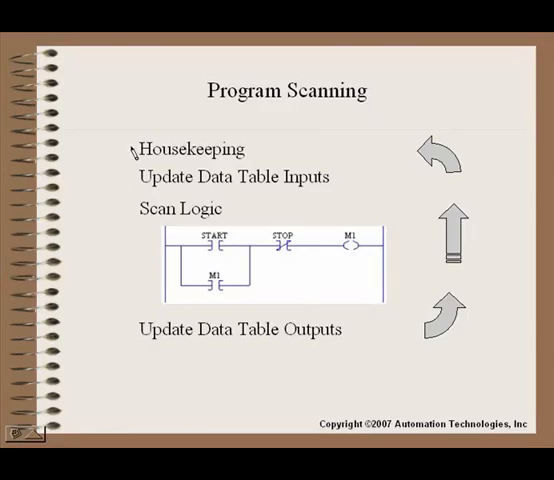
mouse_move(148, 280)
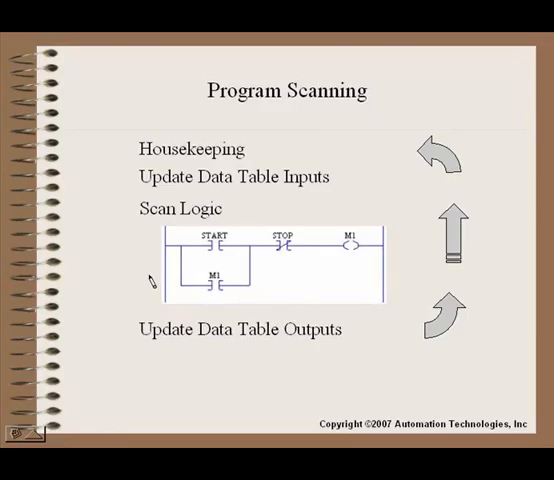
mouse_move(130, 270)
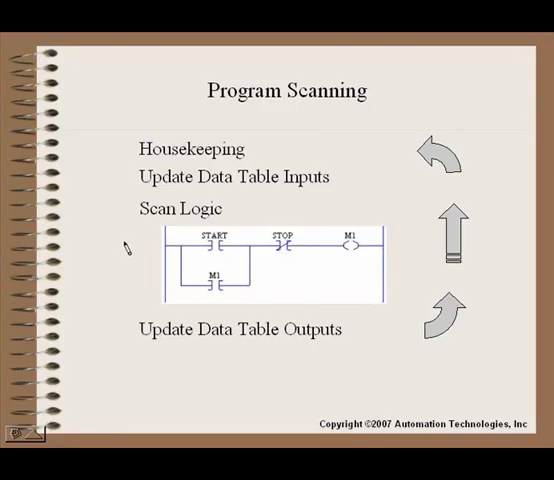
mouse_move(132, 272)
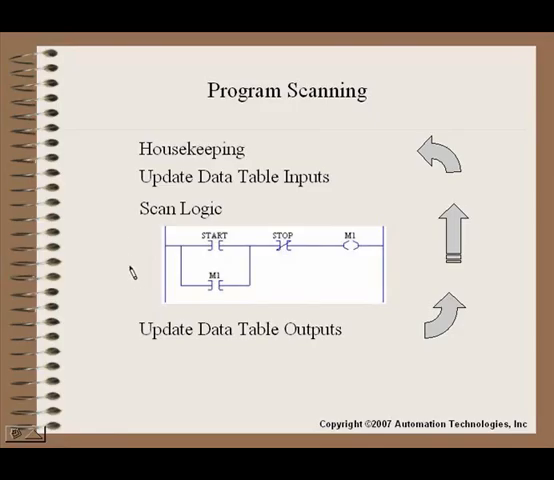
mouse_move(116, 250)
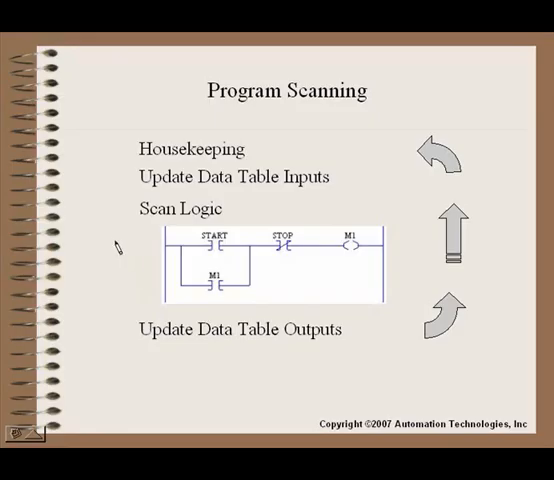
mouse_move(118, 246)
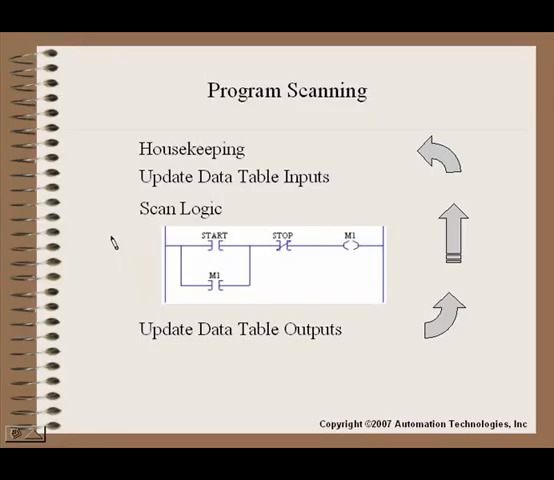
mouse_move(128, 152)
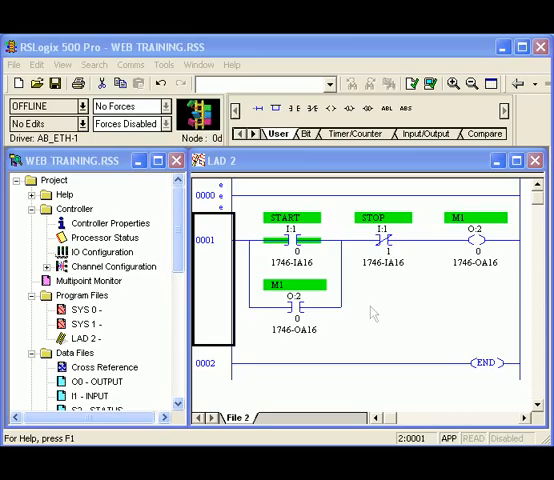
mouse_move(372, 312)
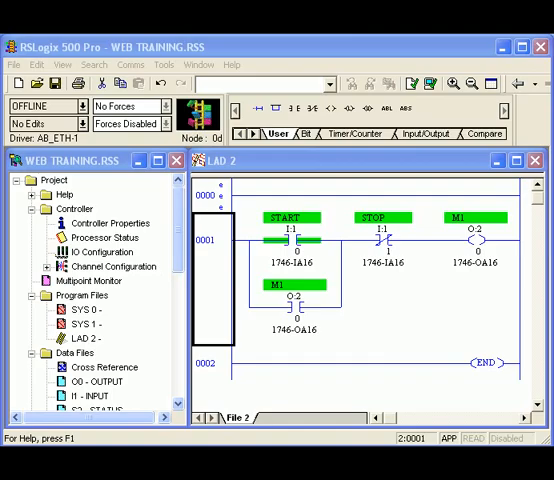
mouse_move(436, 268)
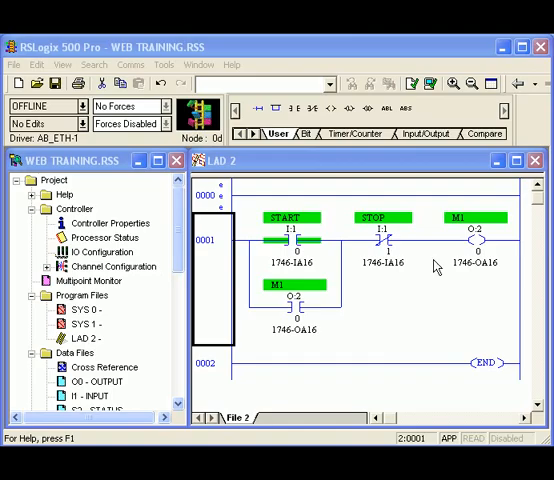
mouse_move(250, 260)
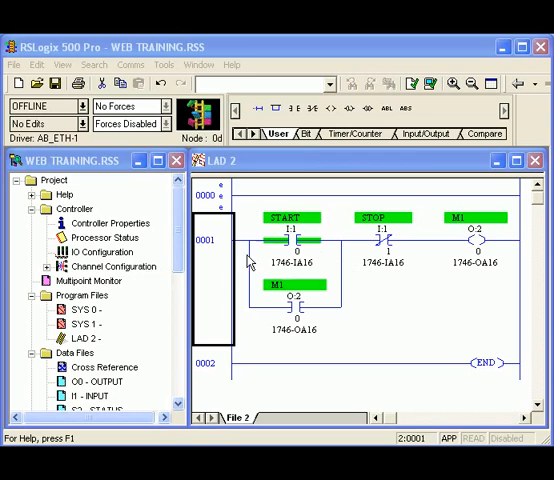
mouse_move(250, 260)
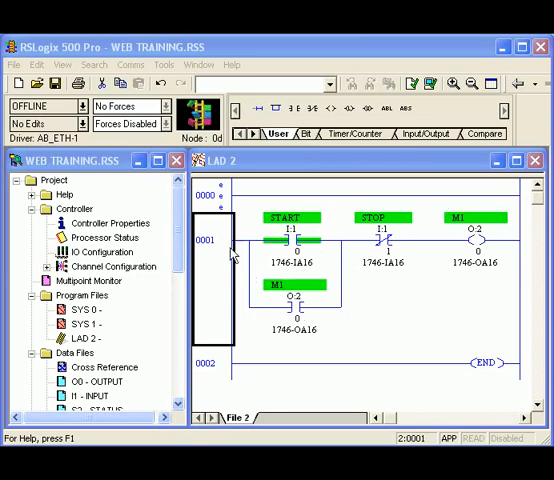
mouse_move(518, 286)
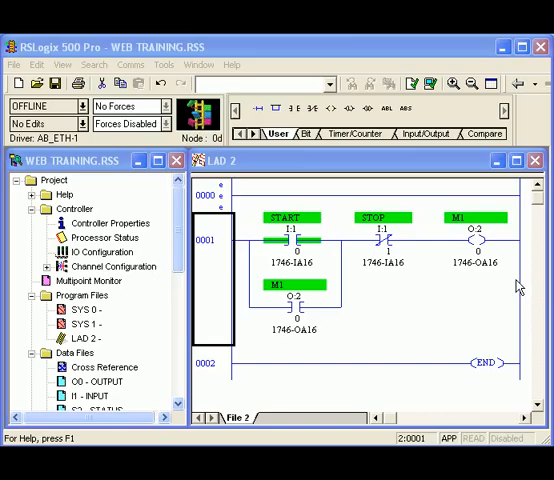
mouse_move(512, 286)
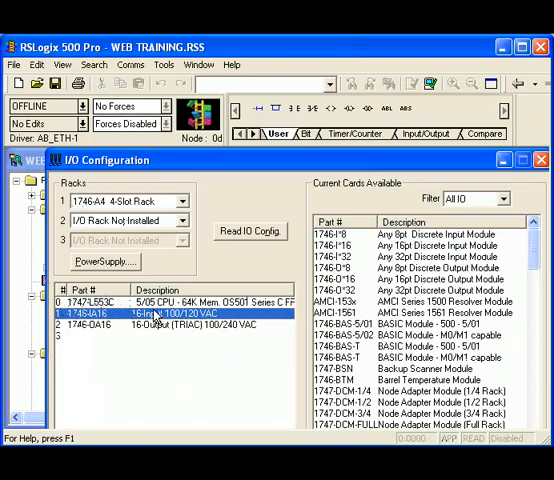
mouse_move(156, 318)
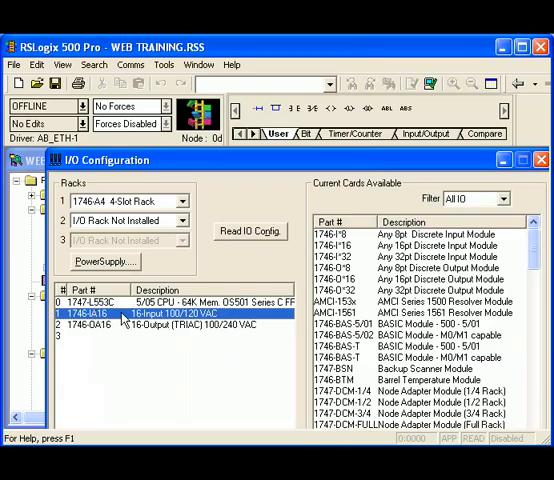
mouse_move(116, 338)
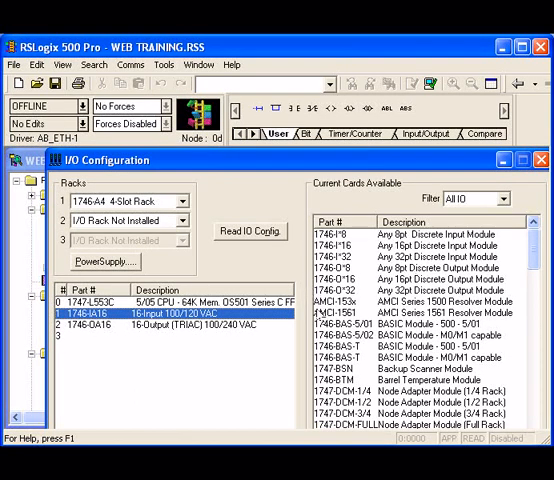
mouse_move(400, 308)
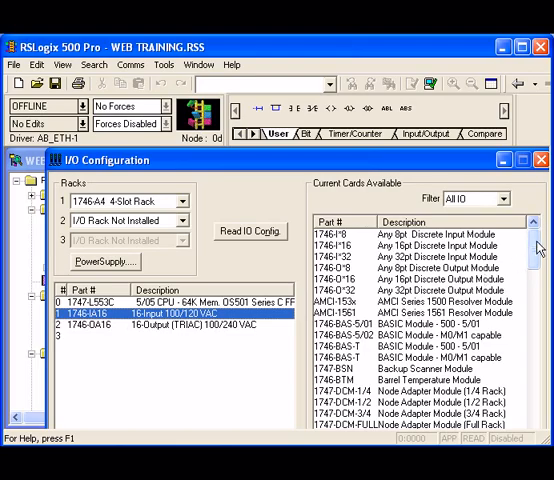
Scroll down through the Current Cards Available module list in I/O Configuration
scroll("down", 3)
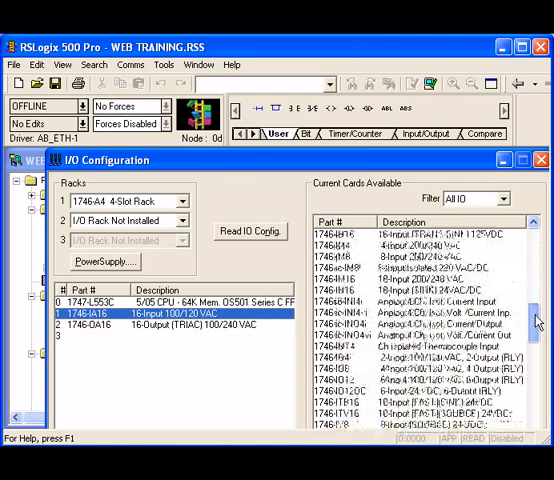
scroll("down", 3)
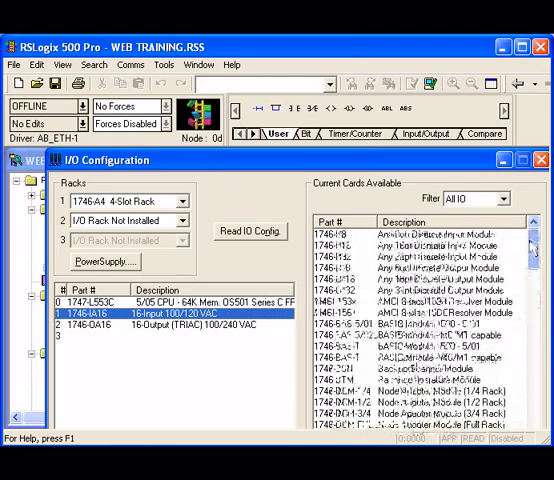
scroll("down", 3)
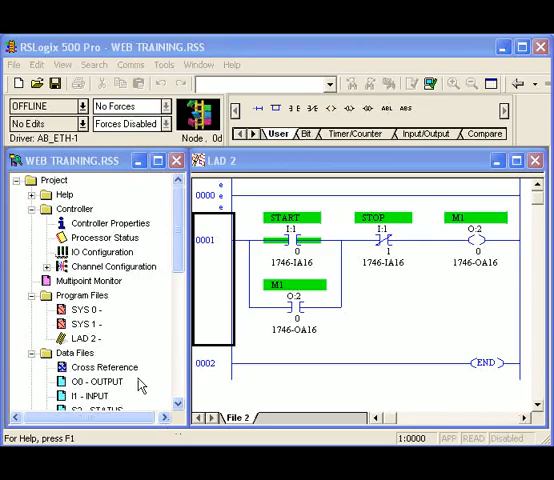
mouse_move(120, 390)
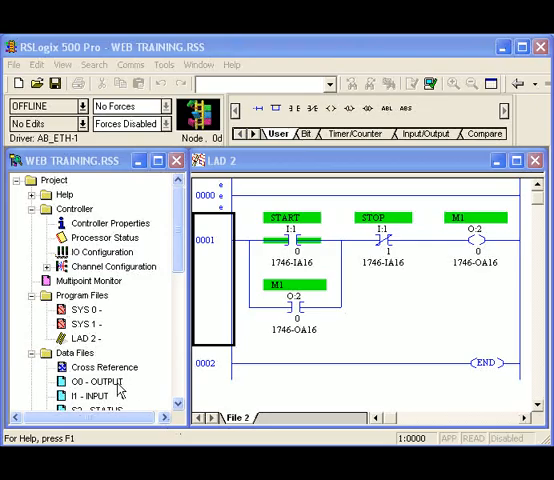
mouse_move(110, 392)
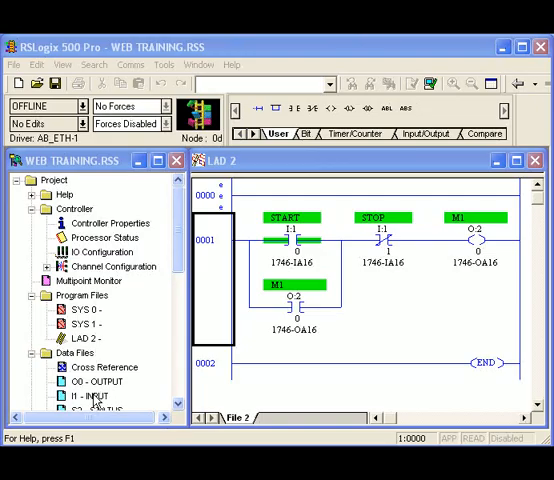
mouse_move(92, 398)
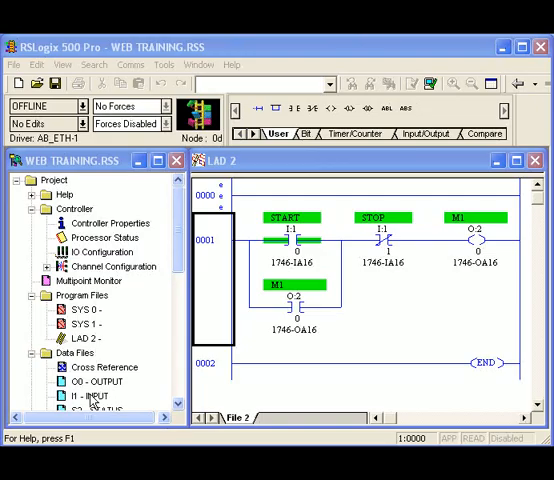
left_click(90, 396)
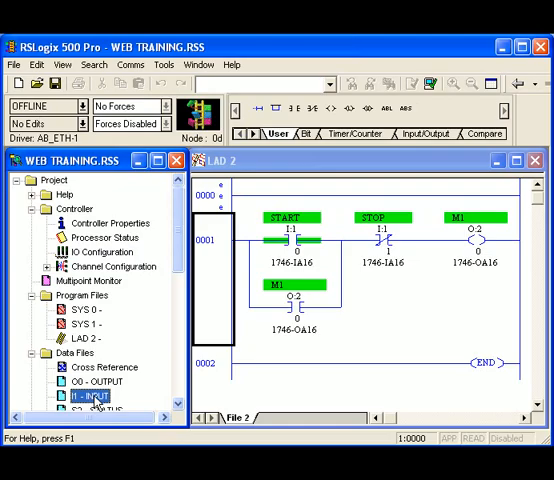
left_click(90, 382)
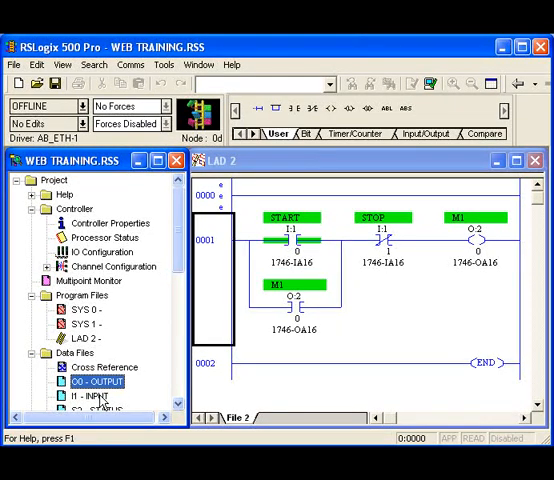
double_click(66, 394)
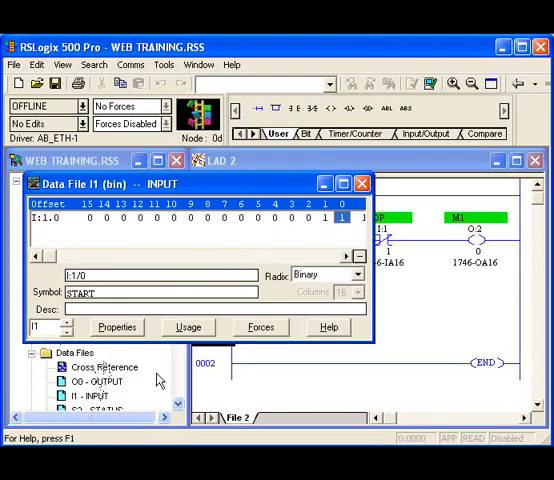
mouse_move(48, 226)
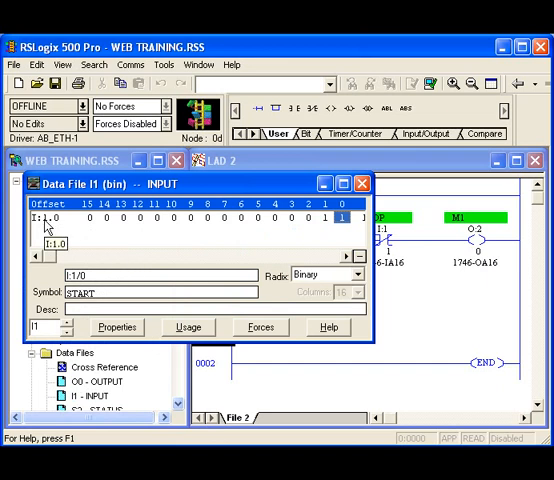
mouse_move(348, 204)
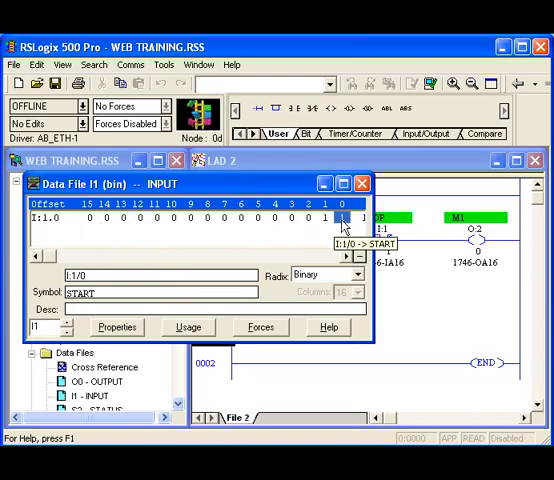
left_click(328, 216)
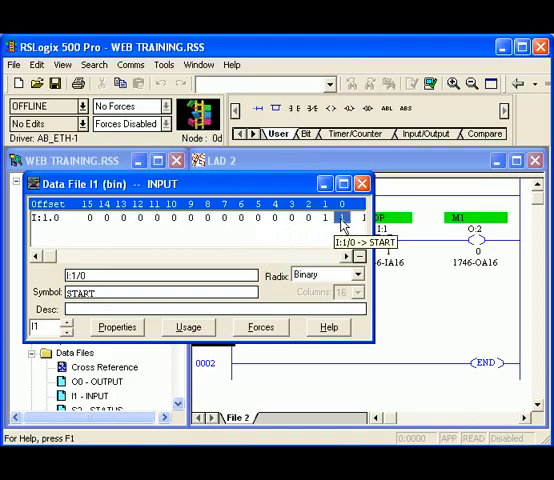
left_click(326, 232)
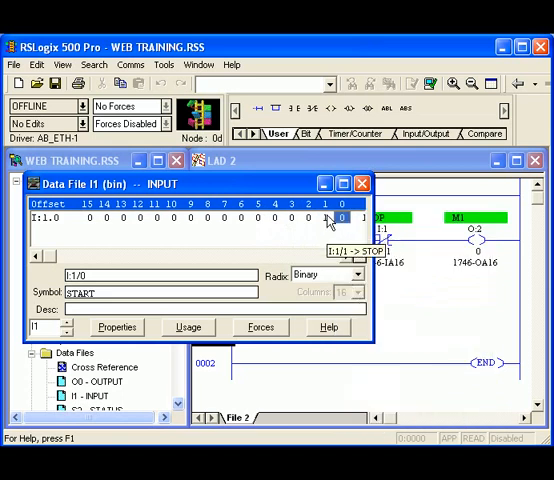
right_click(316, 216)
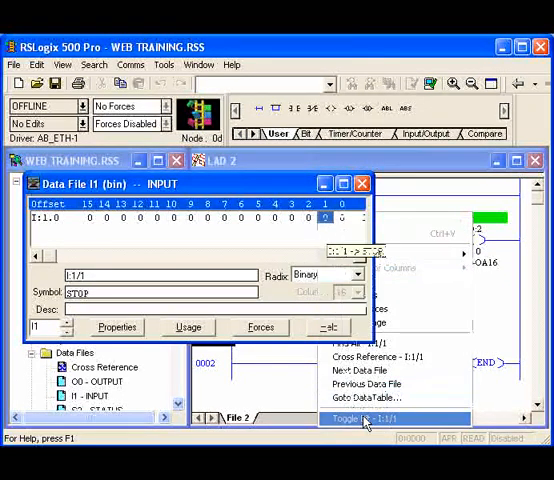
left_click(356, 418)
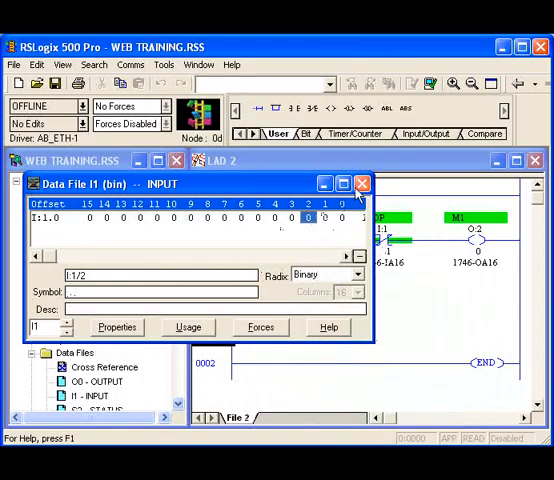
left_click(360, 184)
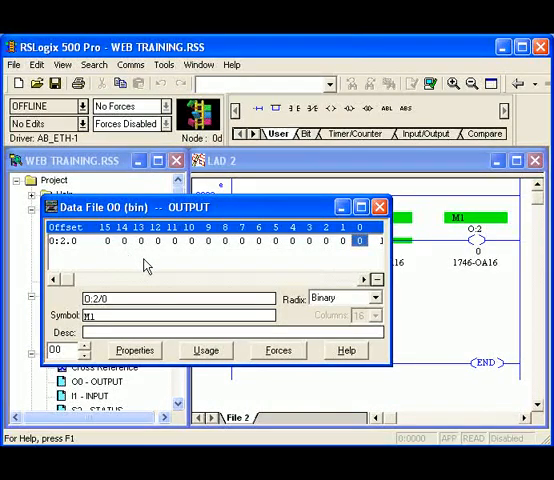
left_click(378, 206)
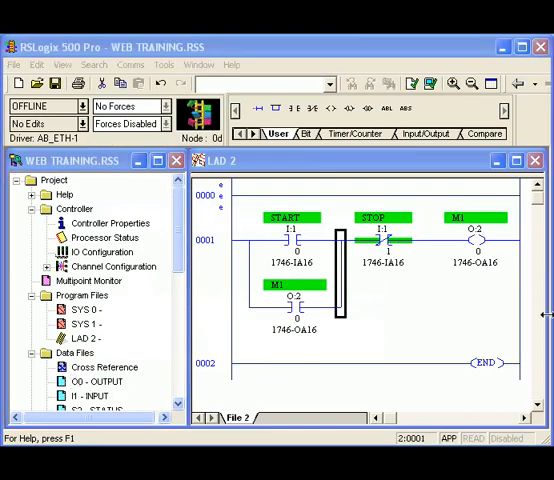
mouse_move(396, 320)
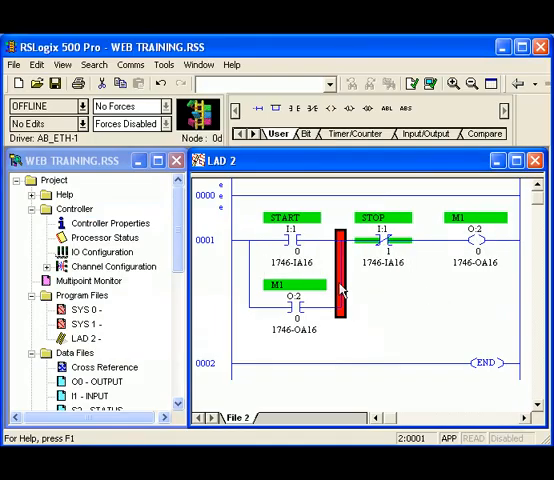
Select the START/M1 branch on LAD 2 and bring up its context menu
left_click(290, 220)
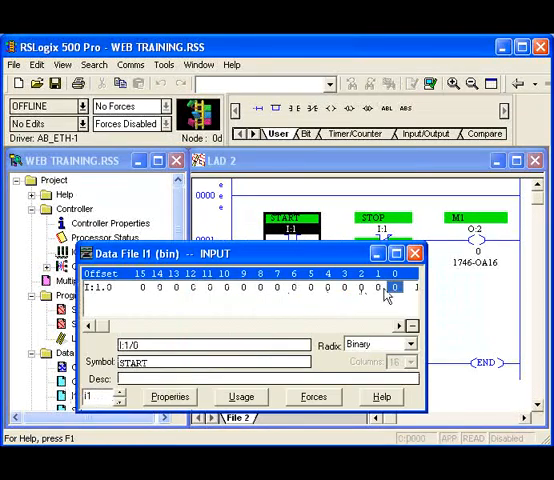
mouse_move(96, 290)
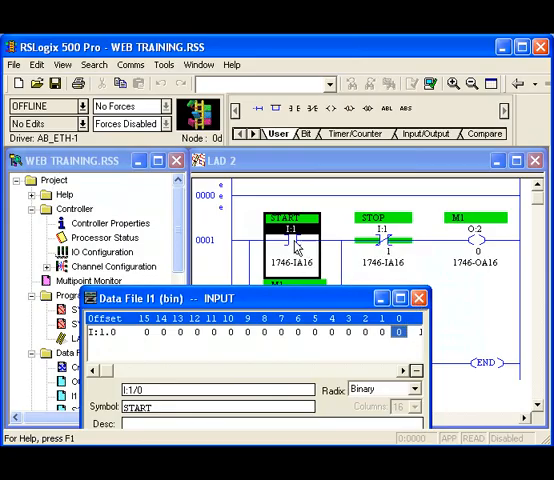
right_click(396, 332)
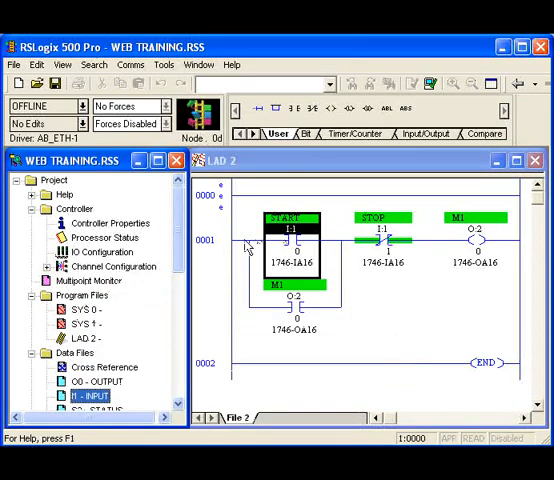
mouse_move(284, 244)
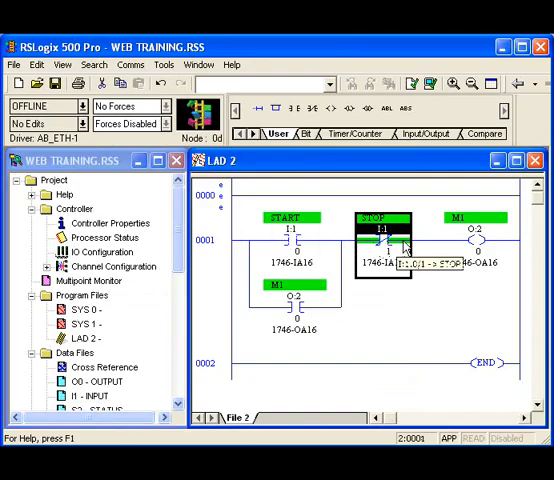
left_click(470, 228)
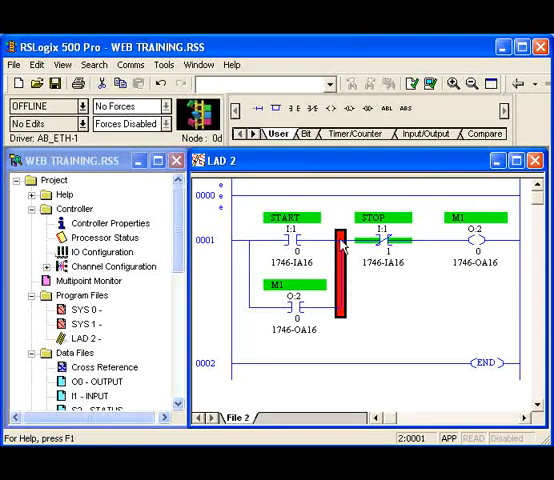
mouse_move(256, 244)
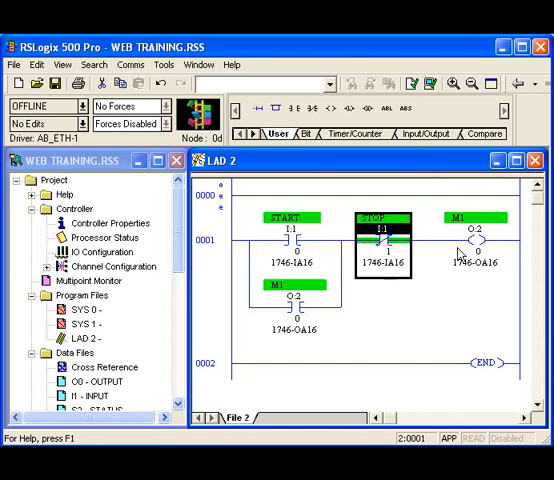
left_click(470, 240)
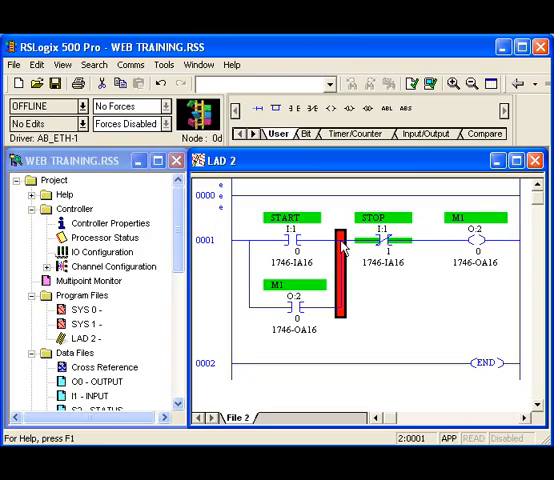
mouse_move(344, 246)
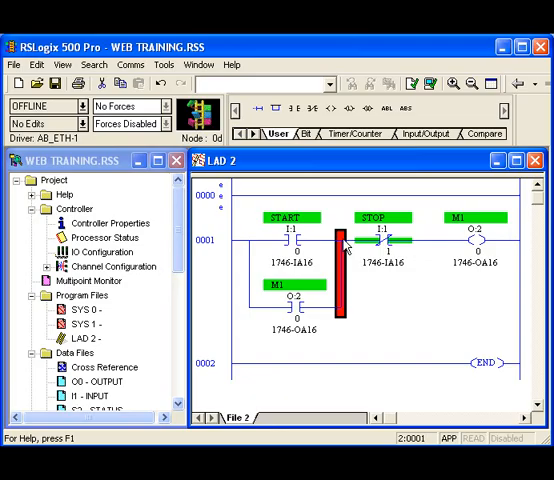
mouse_move(344, 246)
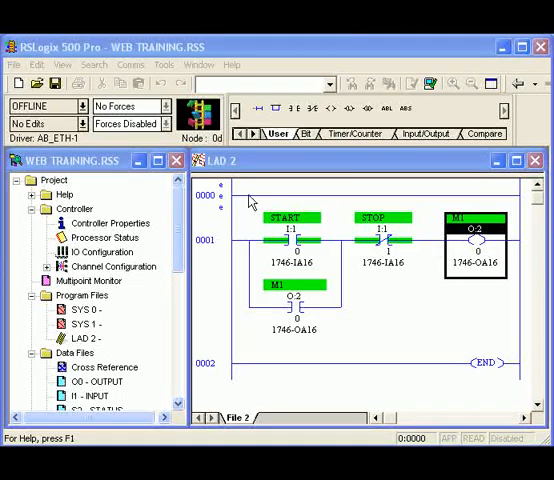
mouse_move(444, 318)
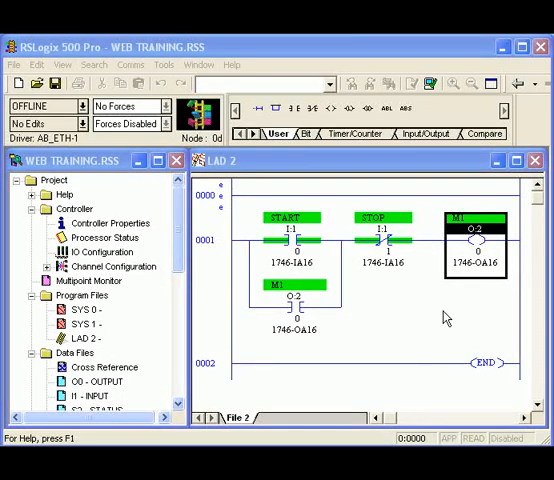
mouse_move(516, 356)
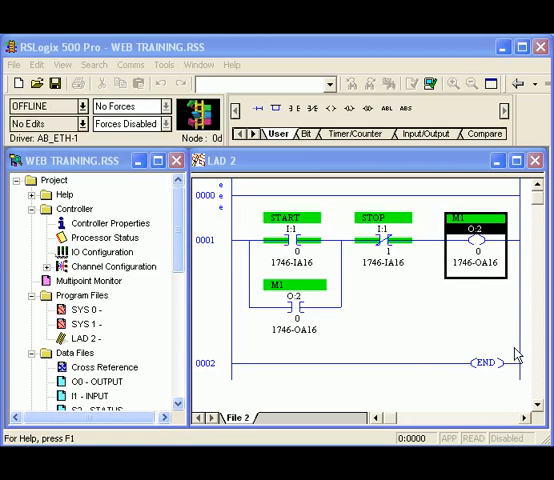
mouse_move(268, 250)
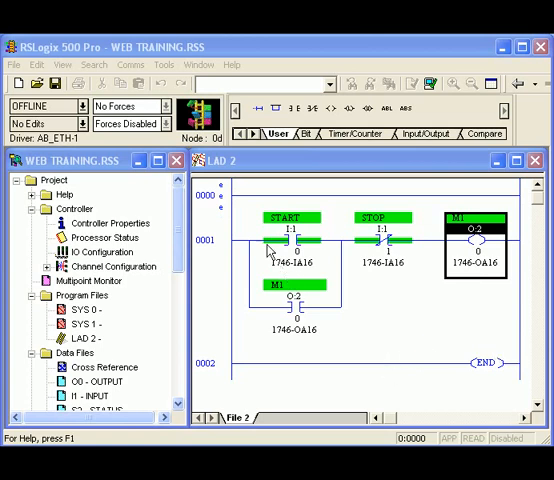
mouse_move(452, 204)
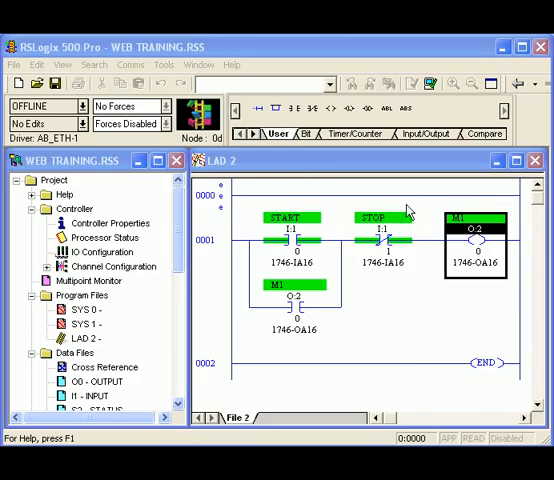
mouse_move(228, 228)
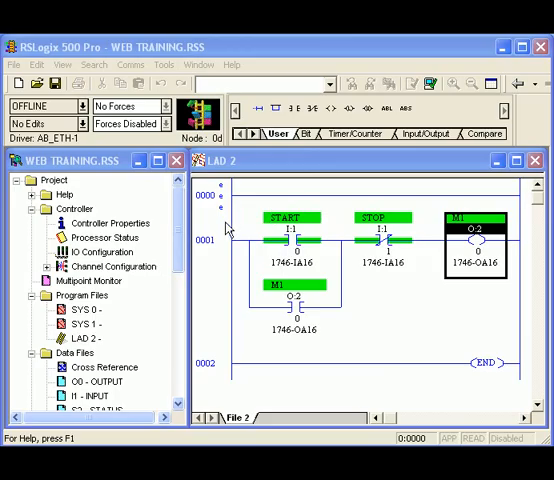
mouse_move(238, 214)
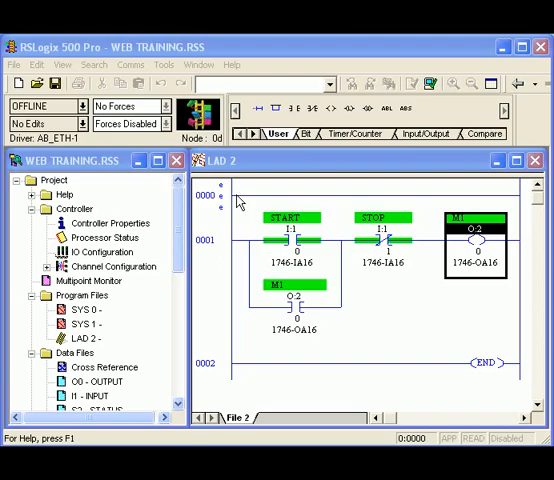
mouse_move(236, 200)
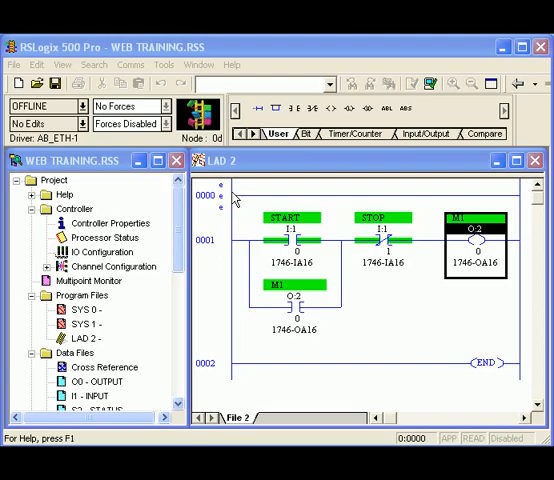
mouse_move(232, 272)
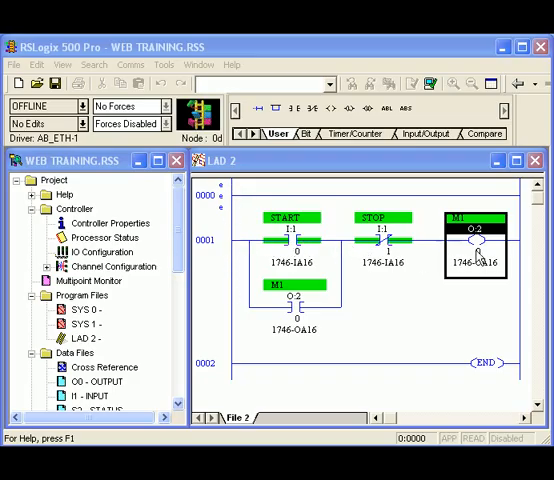
mouse_move(520, 230)
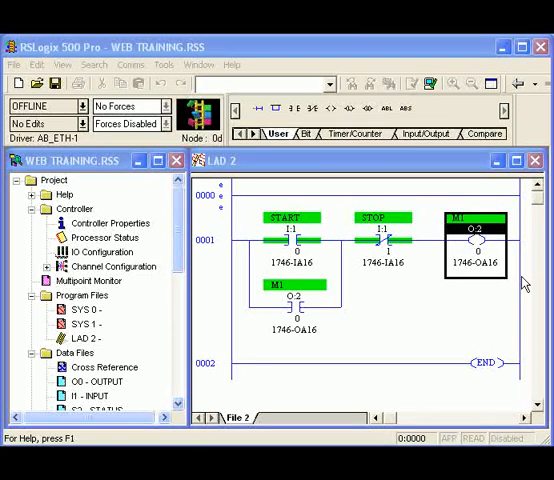
mouse_move(232, 244)
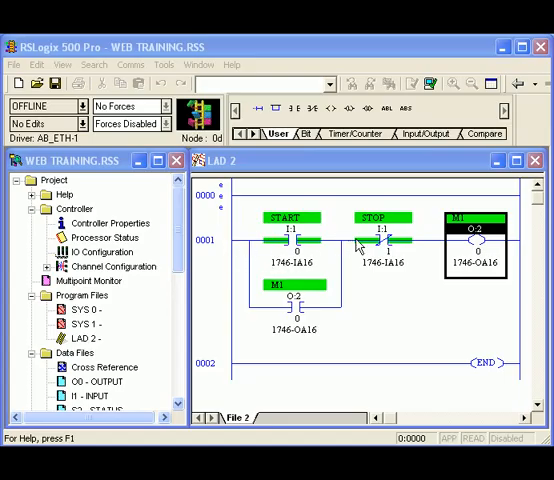
mouse_move(484, 238)
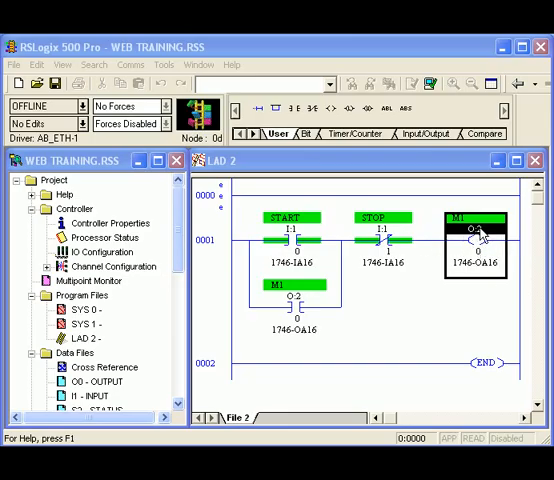
left_click(384, 218)
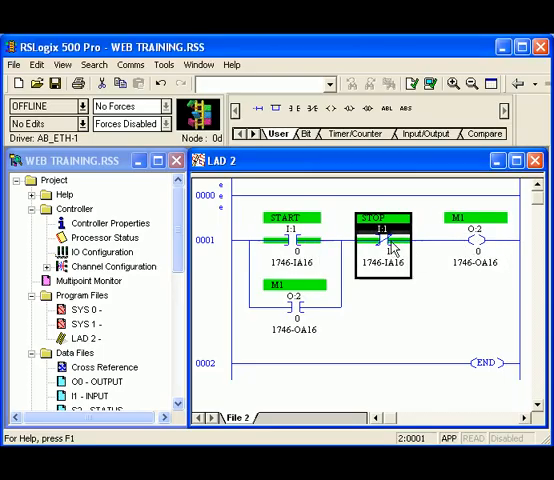
left_click(472, 224)
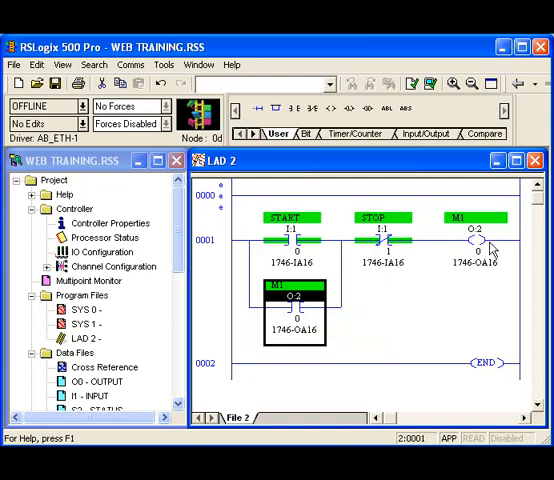
mouse_move(488, 244)
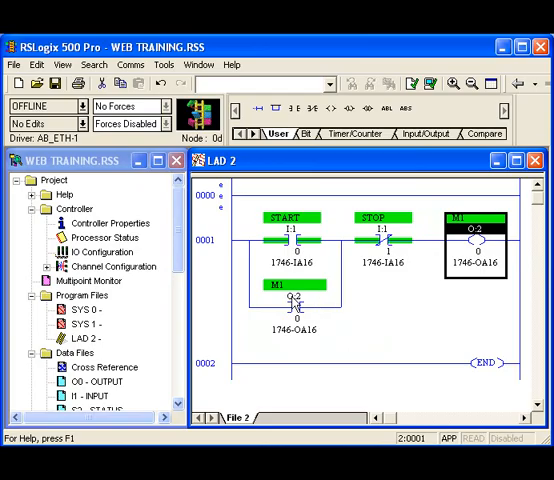
mouse_move(444, 250)
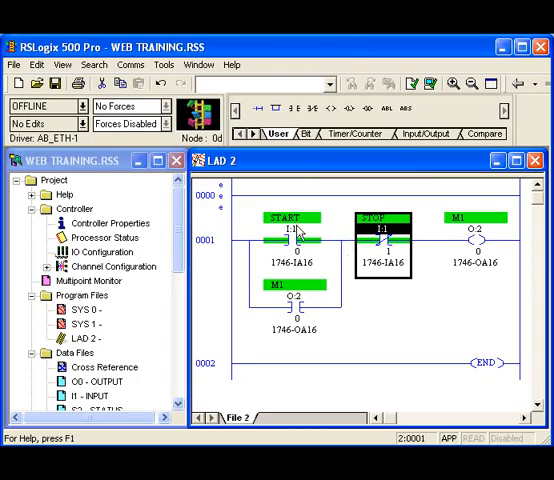
mouse_move(464, 276)
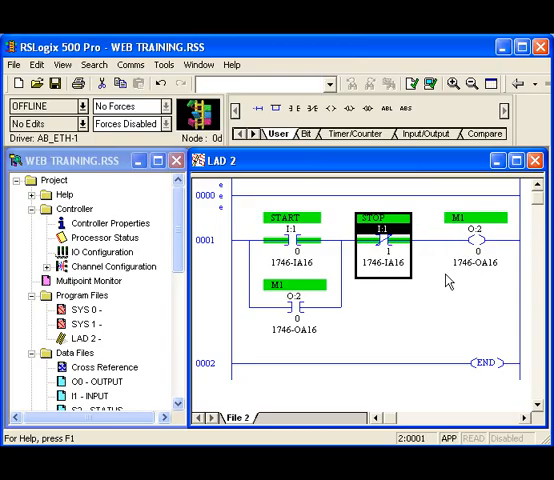
mouse_move(328, 294)
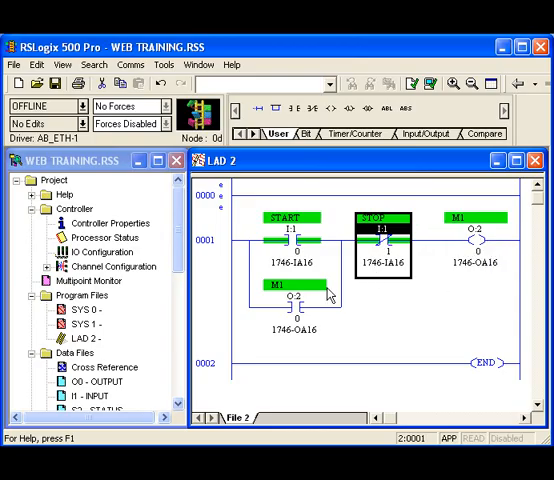
mouse_move(320, 318)
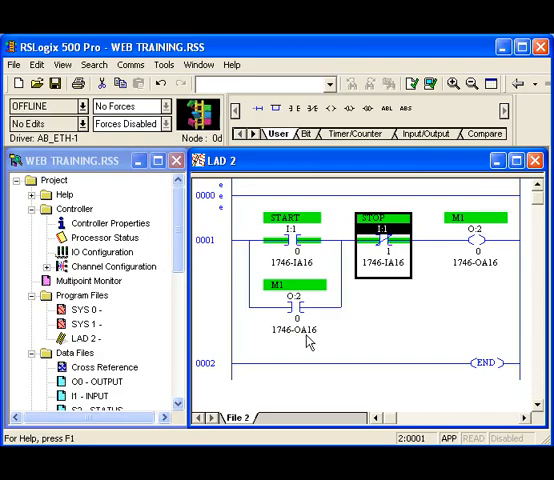
mouse_move(320, 336)
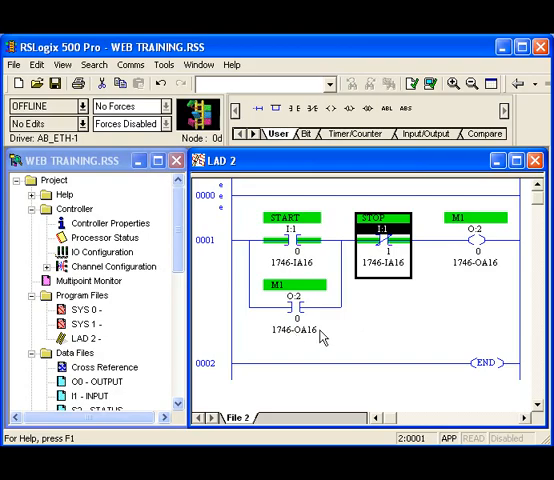
mouse_move(452, 272)
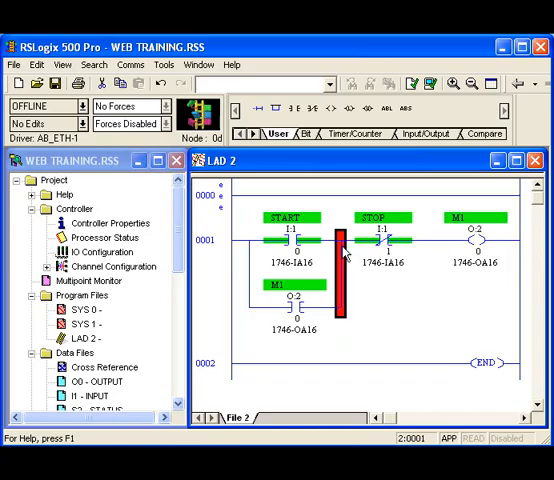
mouse_move(428, 250)
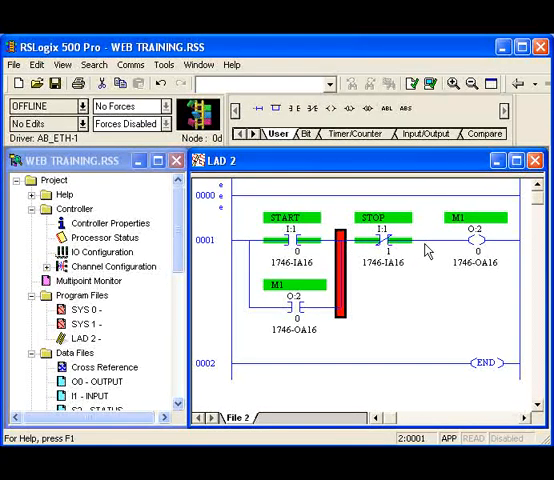
mouse_move(470, 248)
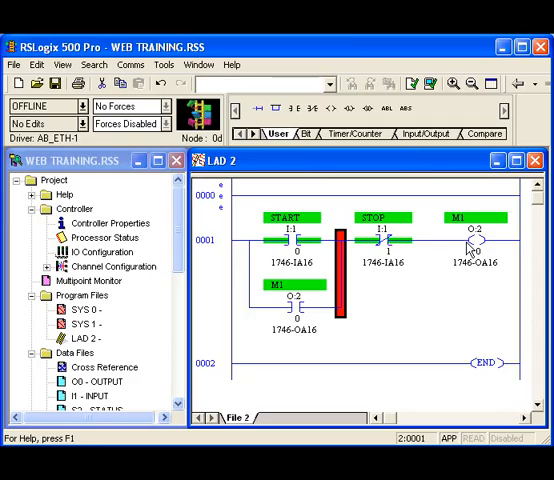
mouse_move(438, 244)
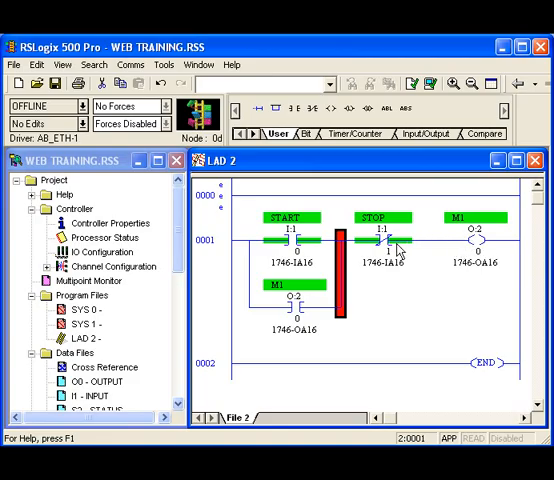
mouse_move(496, 244)
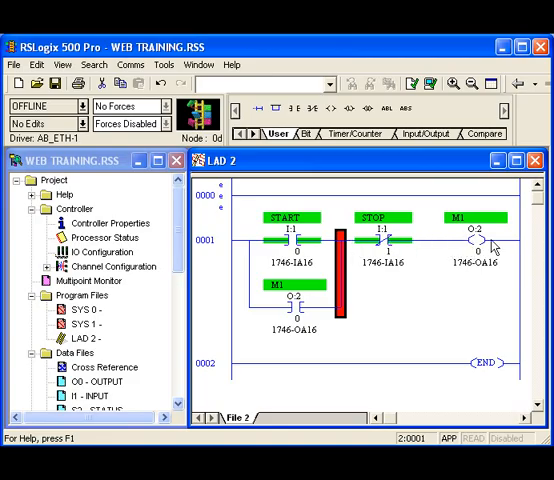
mouse_move(490, 238)
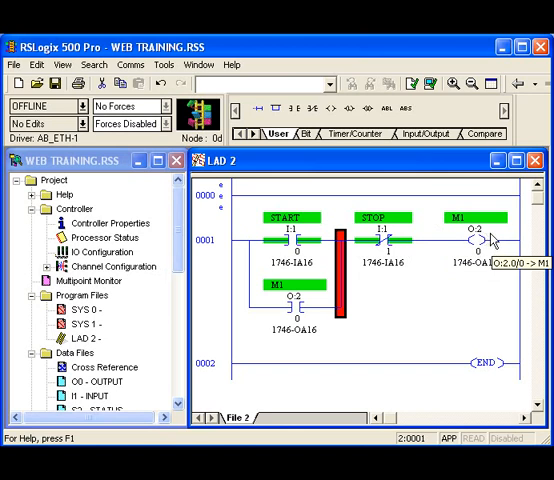
mouse_move(492, 240)
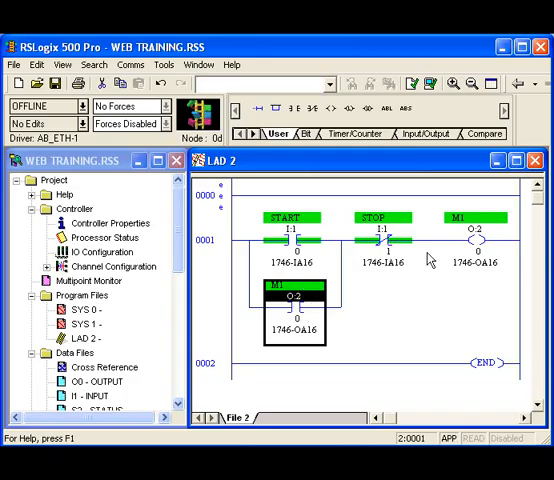
mouse_move(330, 312)
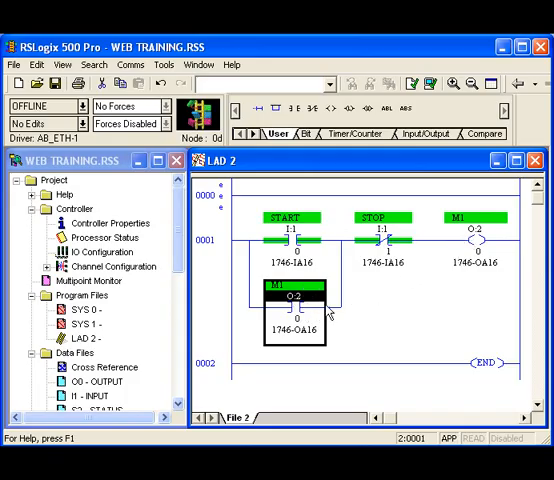
mouse_move(316, 316)
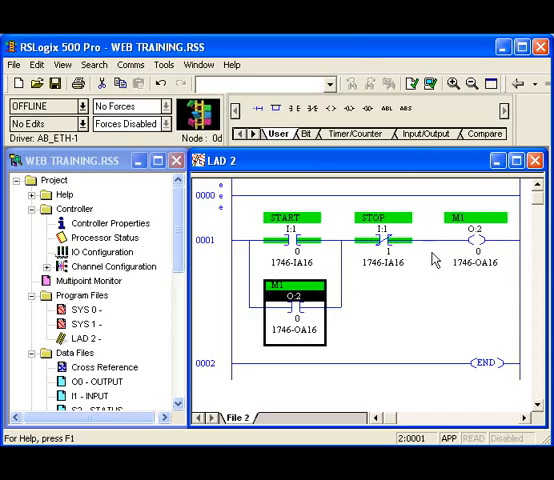
mouse_move(340, 310)
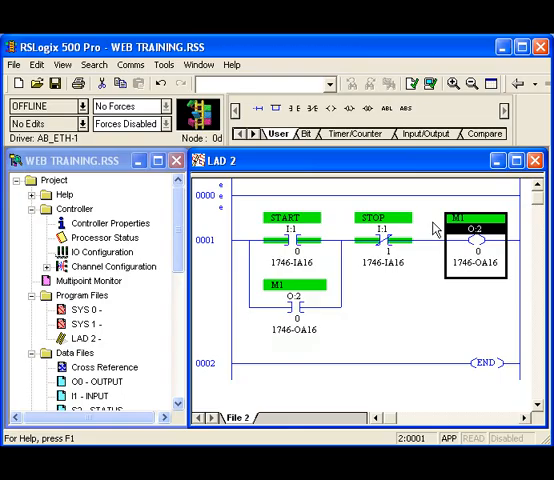
mouse_move(432, 224)
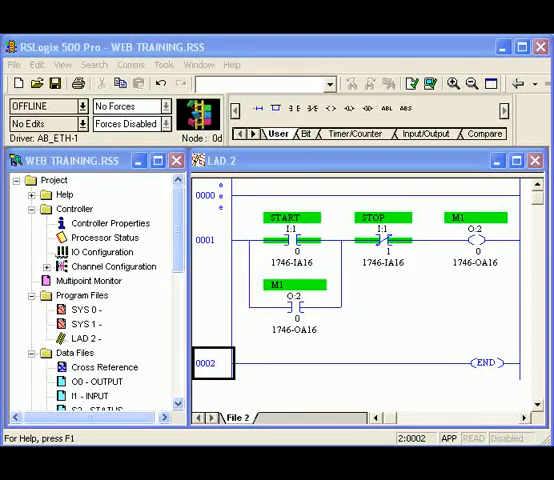
left_click(206, 362)
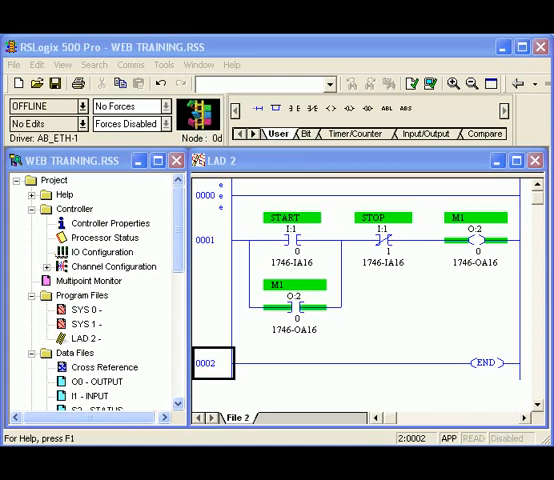
left_click(204, 362)
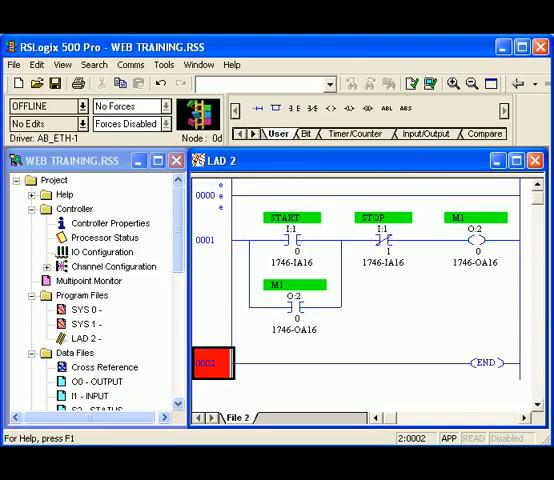